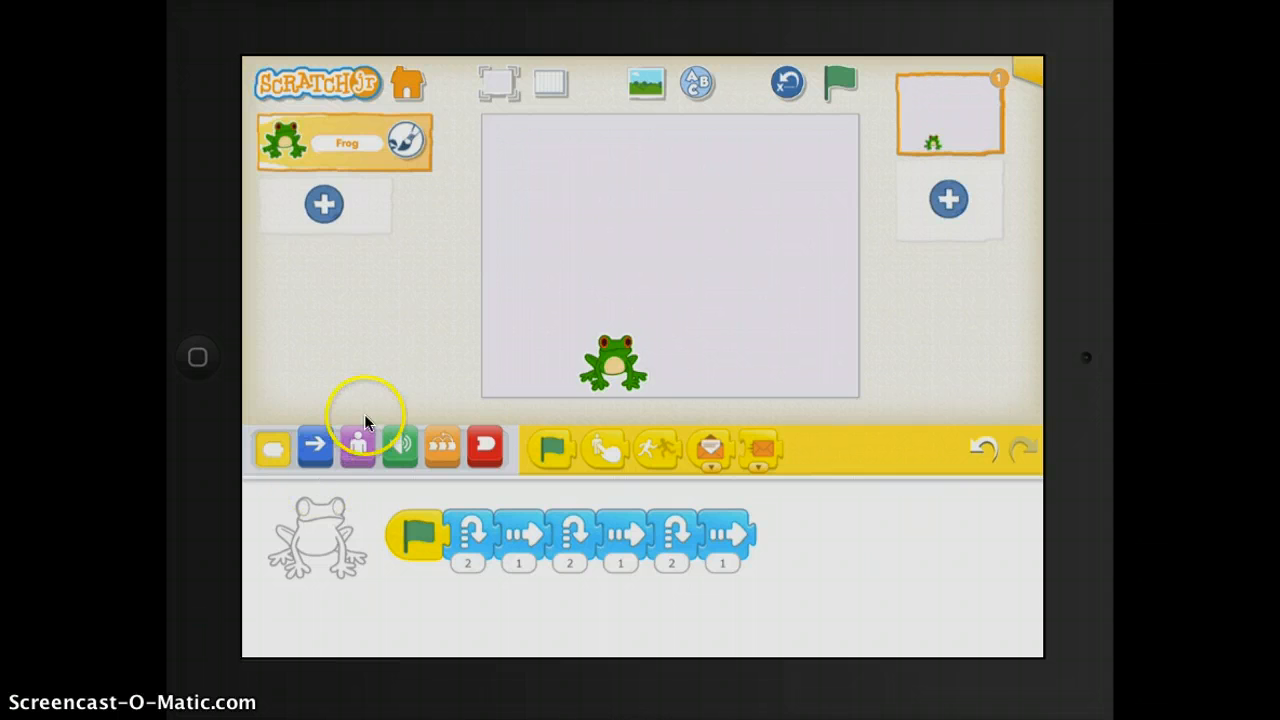
mouse_move(422, 85)
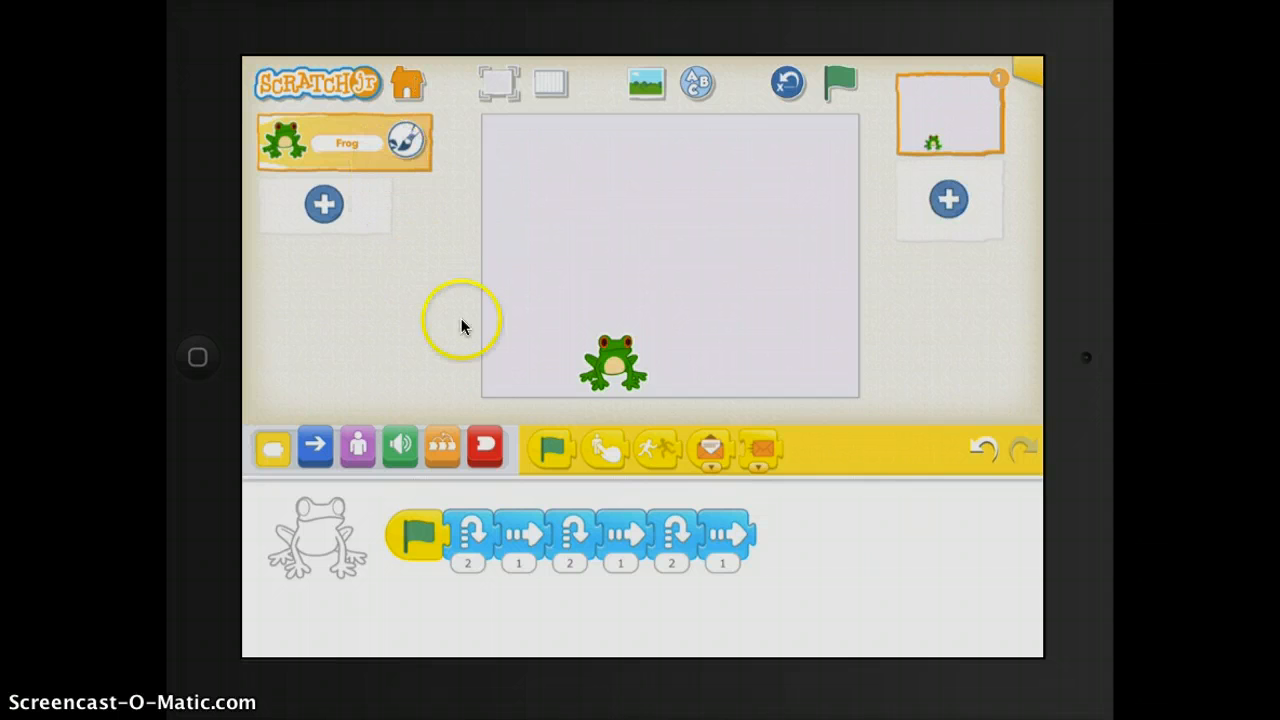
mouse_move(502, 292)
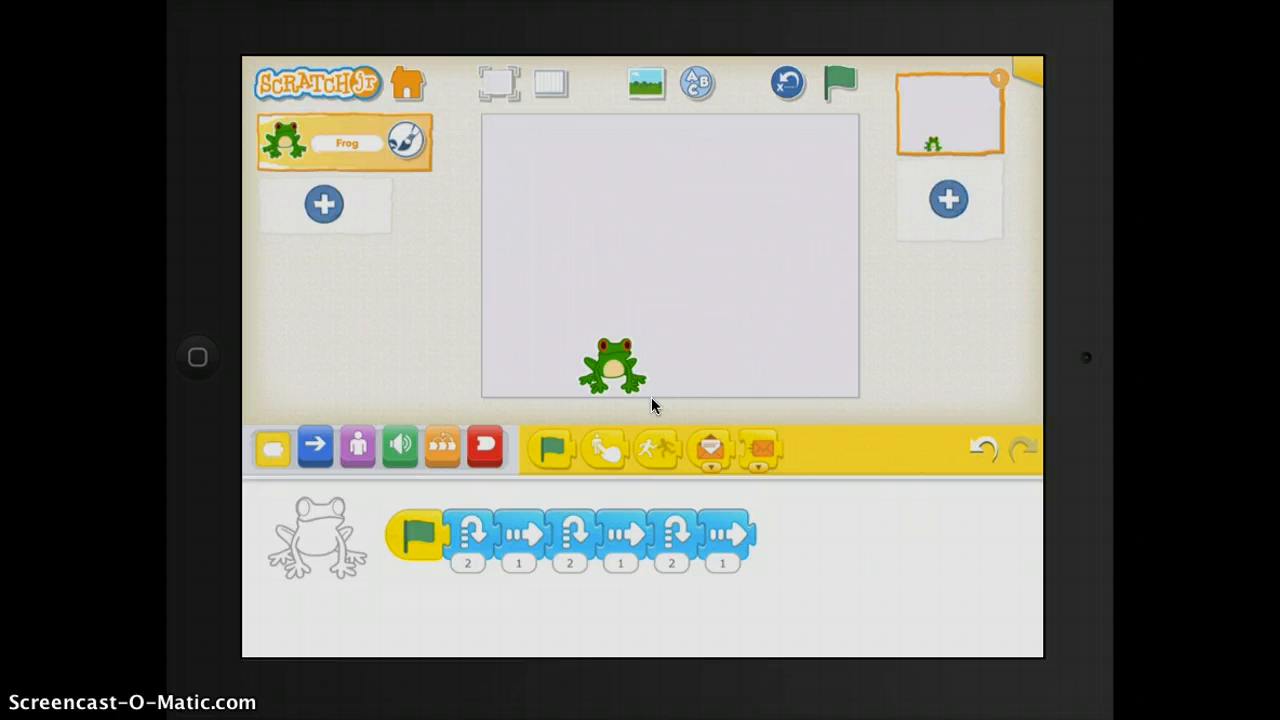
Turn on the stage grid and open the background library on the Summer orchard scene.
click(618, 363)
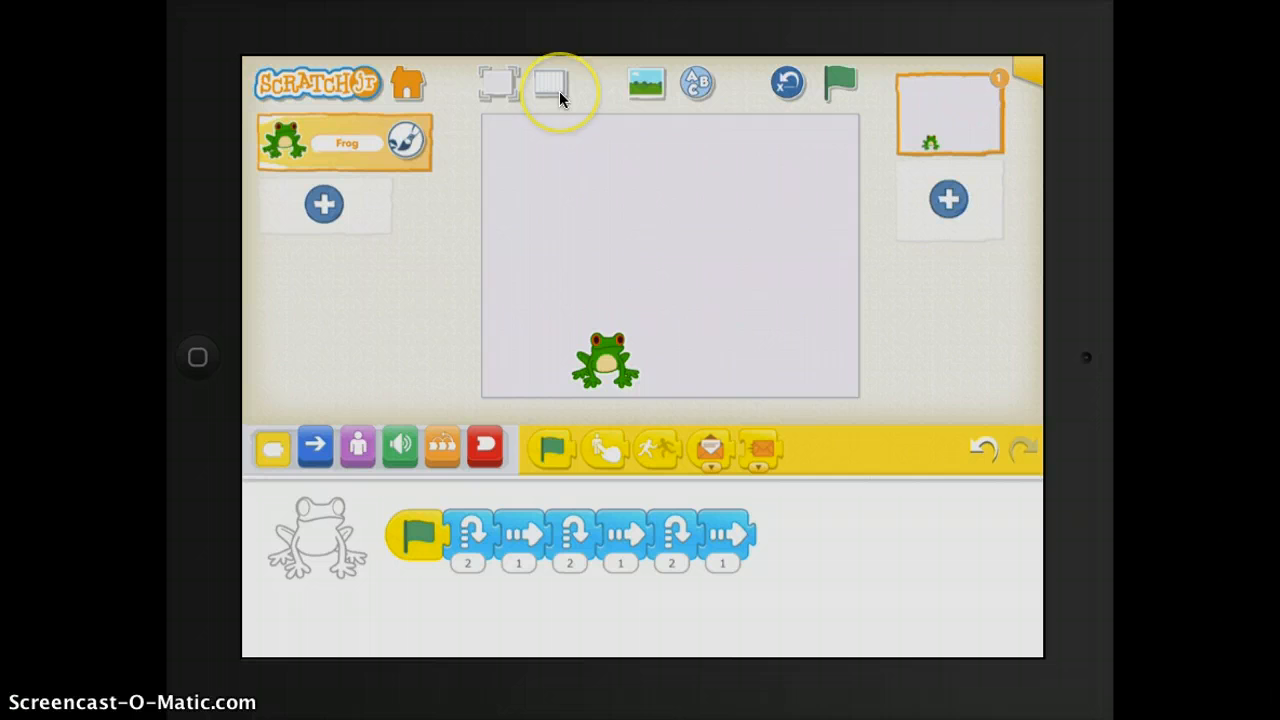
click(553, 84)
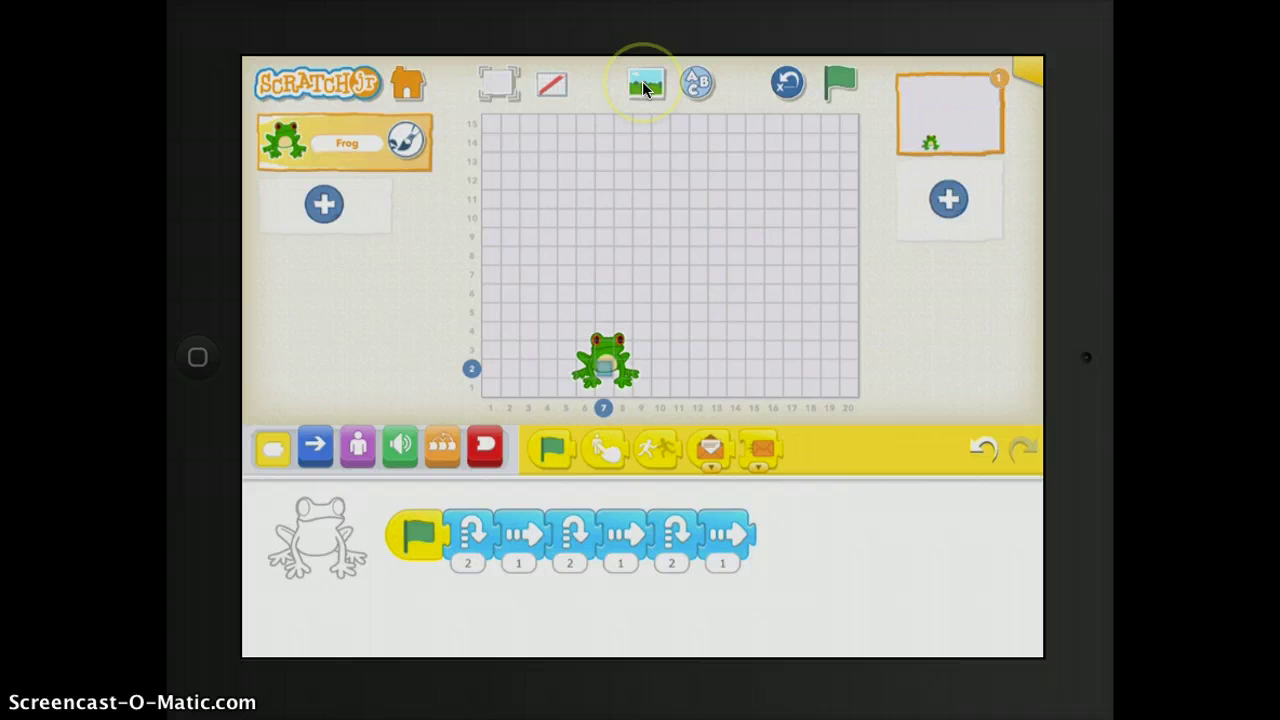
click(635, 83)
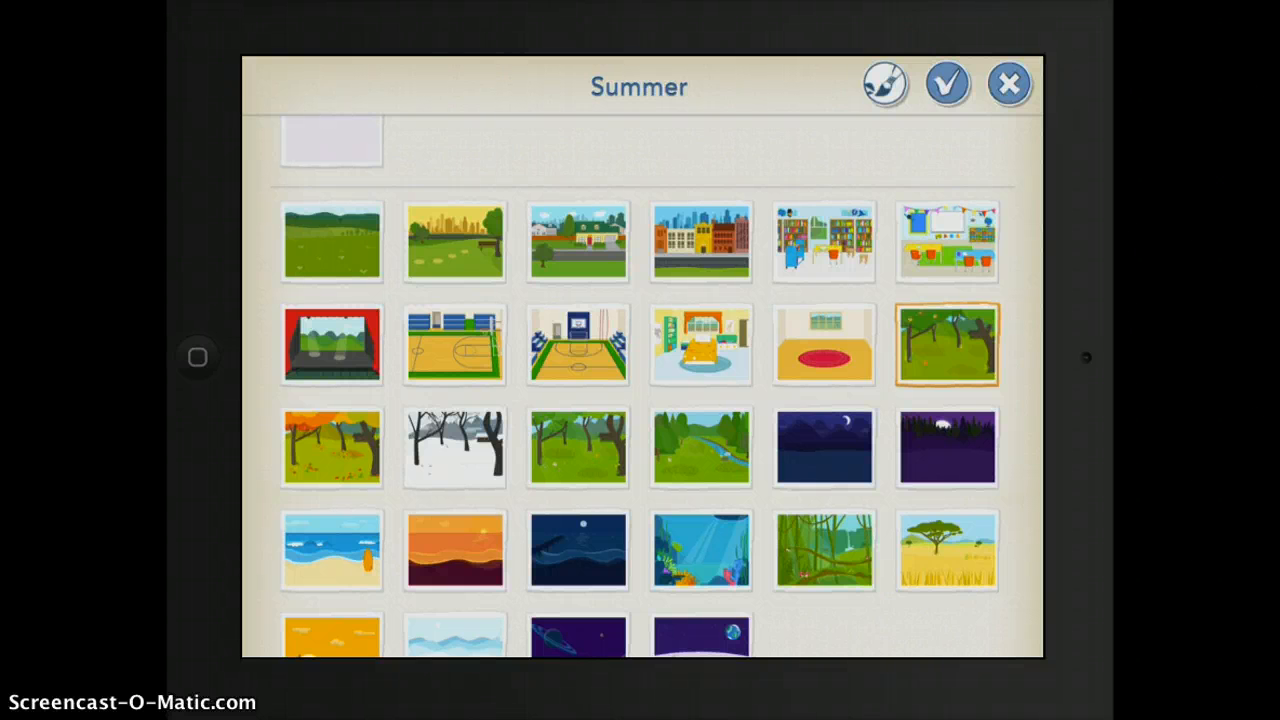
Confirm Summer orchard as the frog's stage background.
click(950, 83)
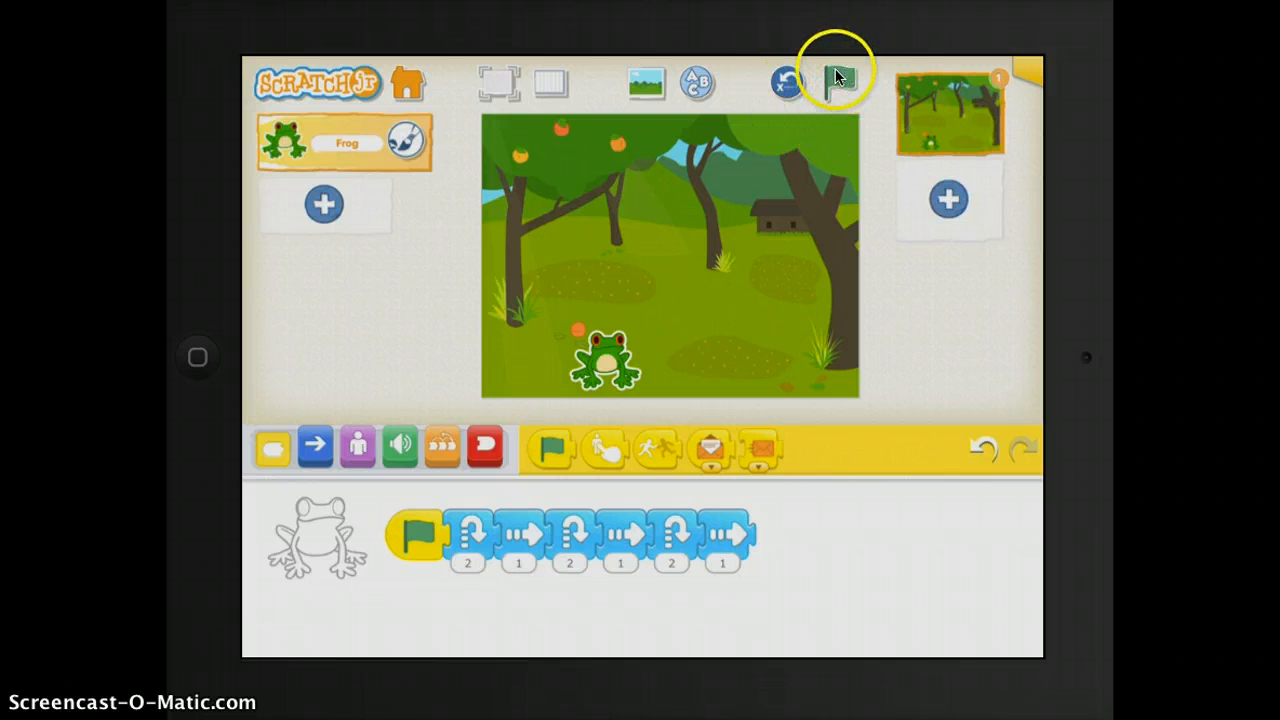
Open Project 1's information page from the folded corner.
click(840, 82)
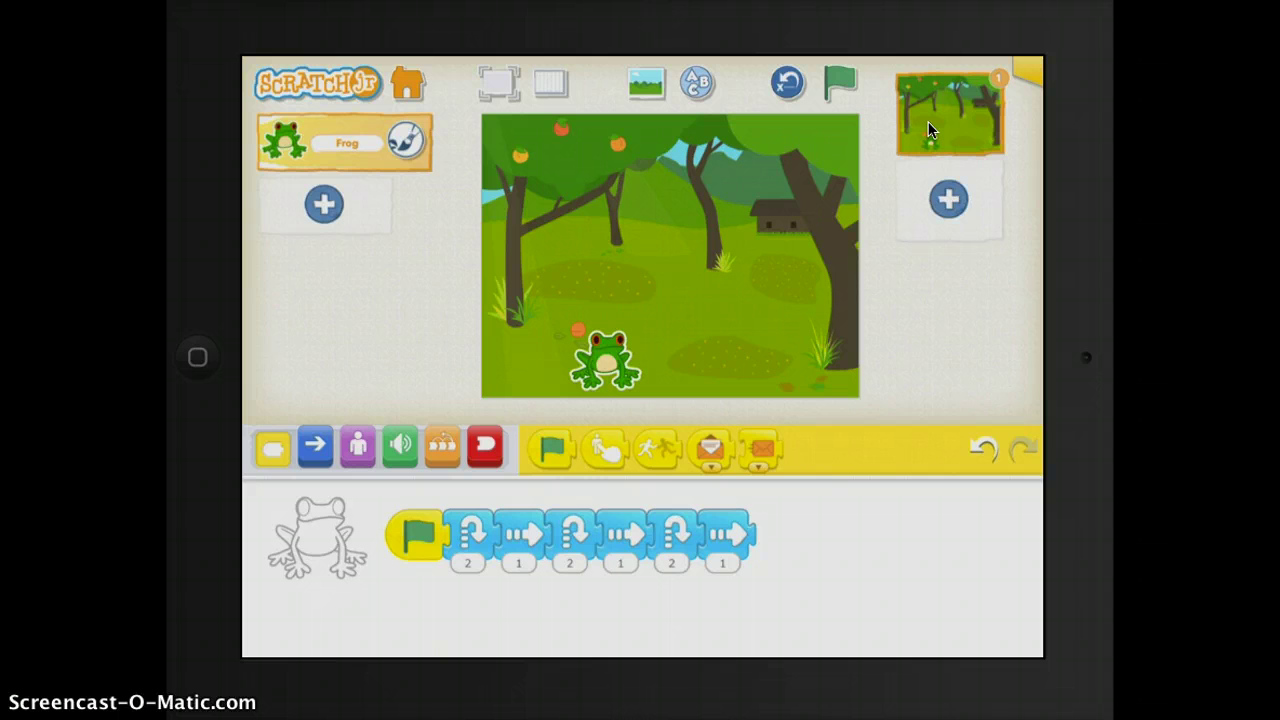
mouse_move(1018, 78)
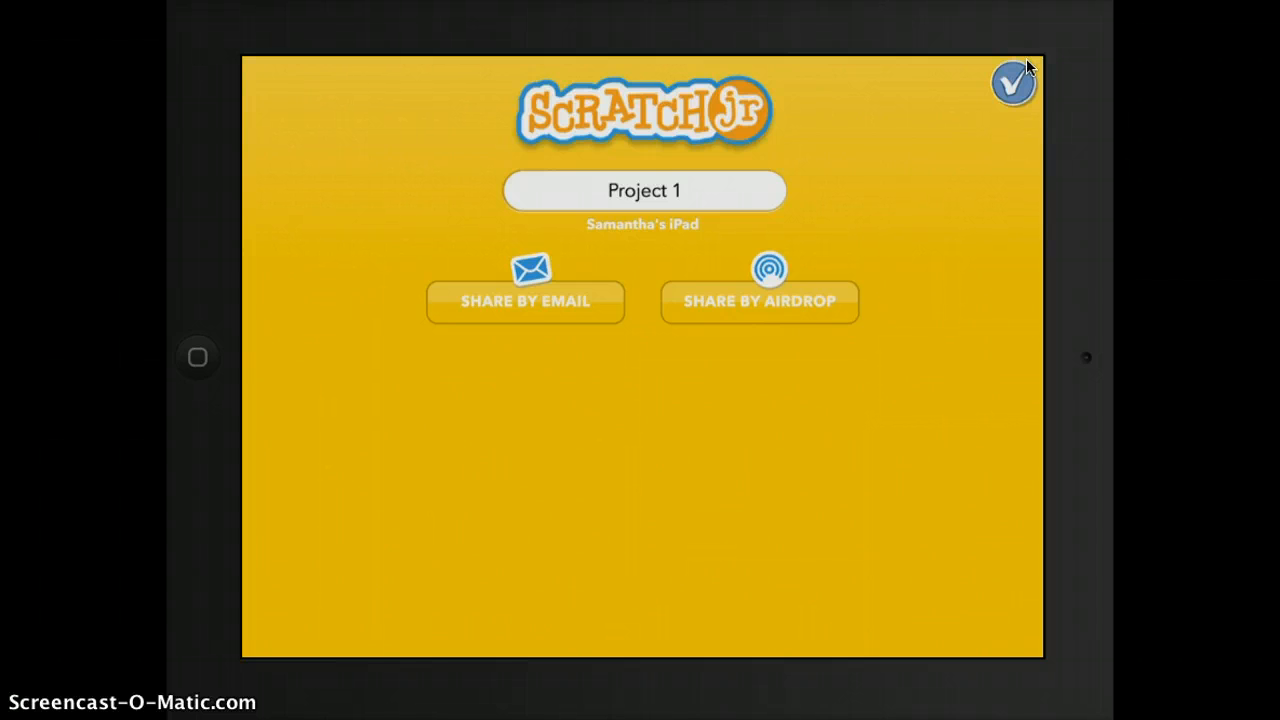
Close Project 1's information page to return to the orchard editor.
click(1009, 83)
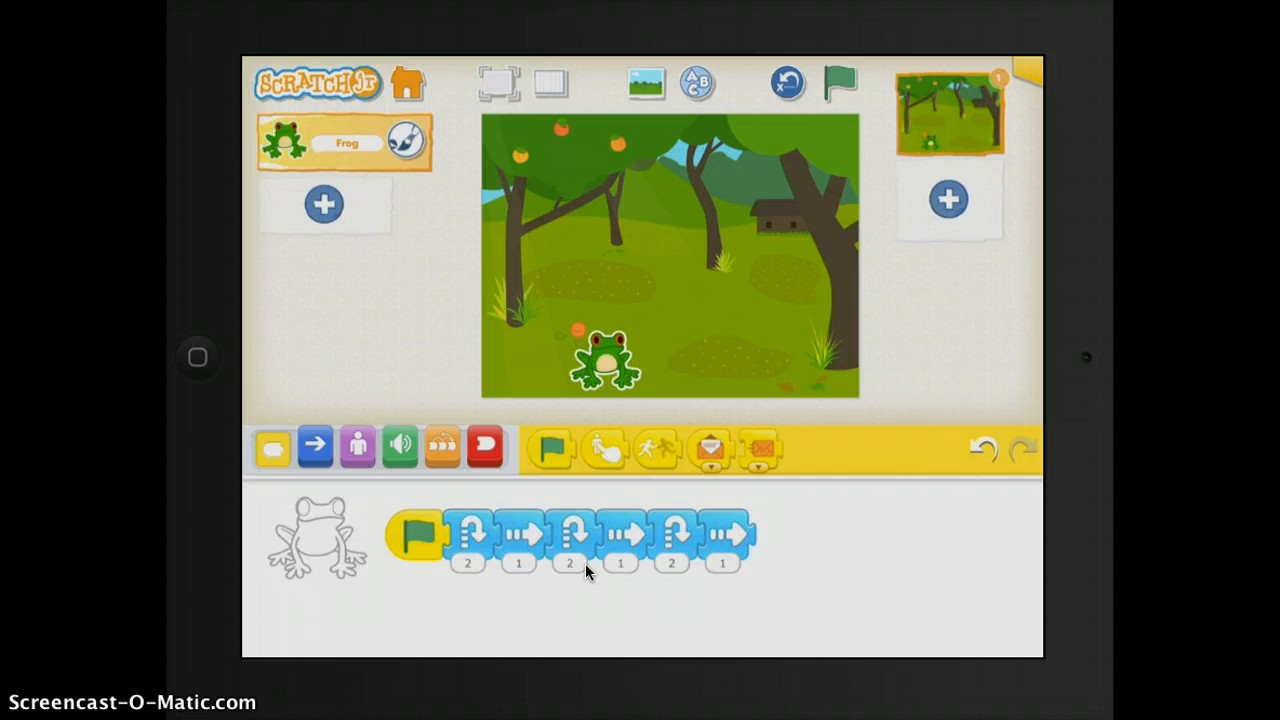
click(412, 548)
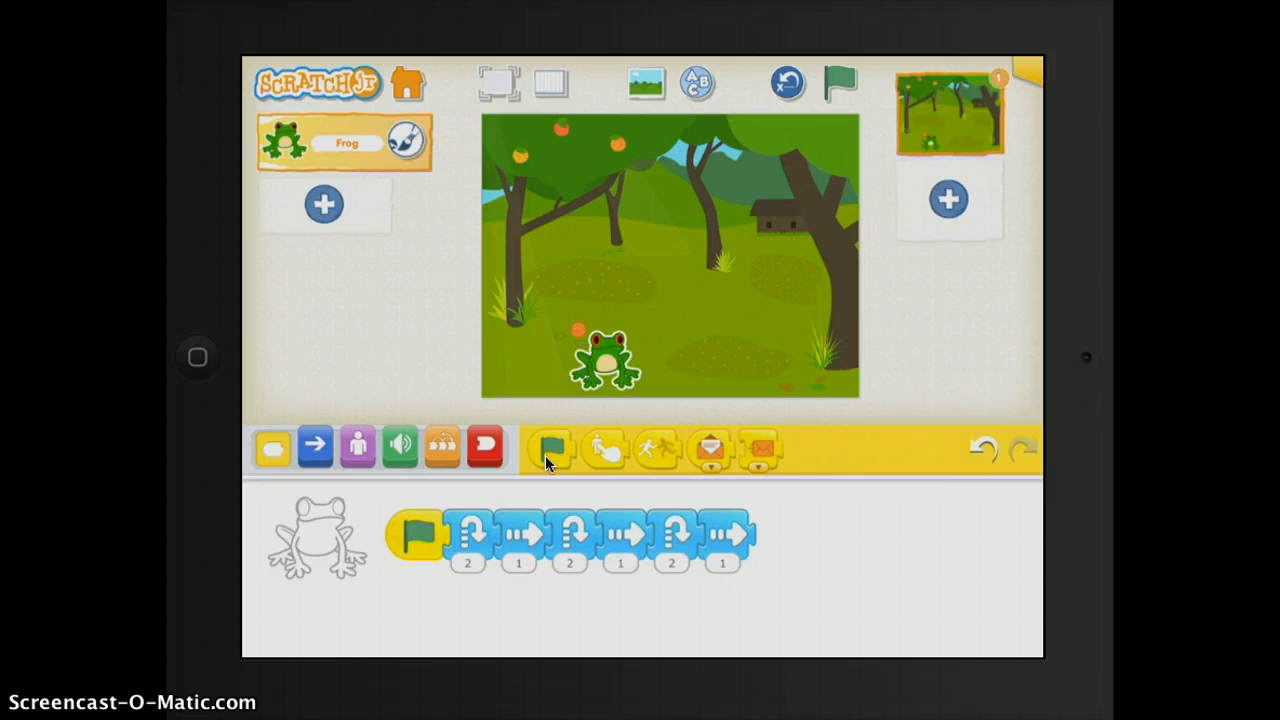
click(314, 447)
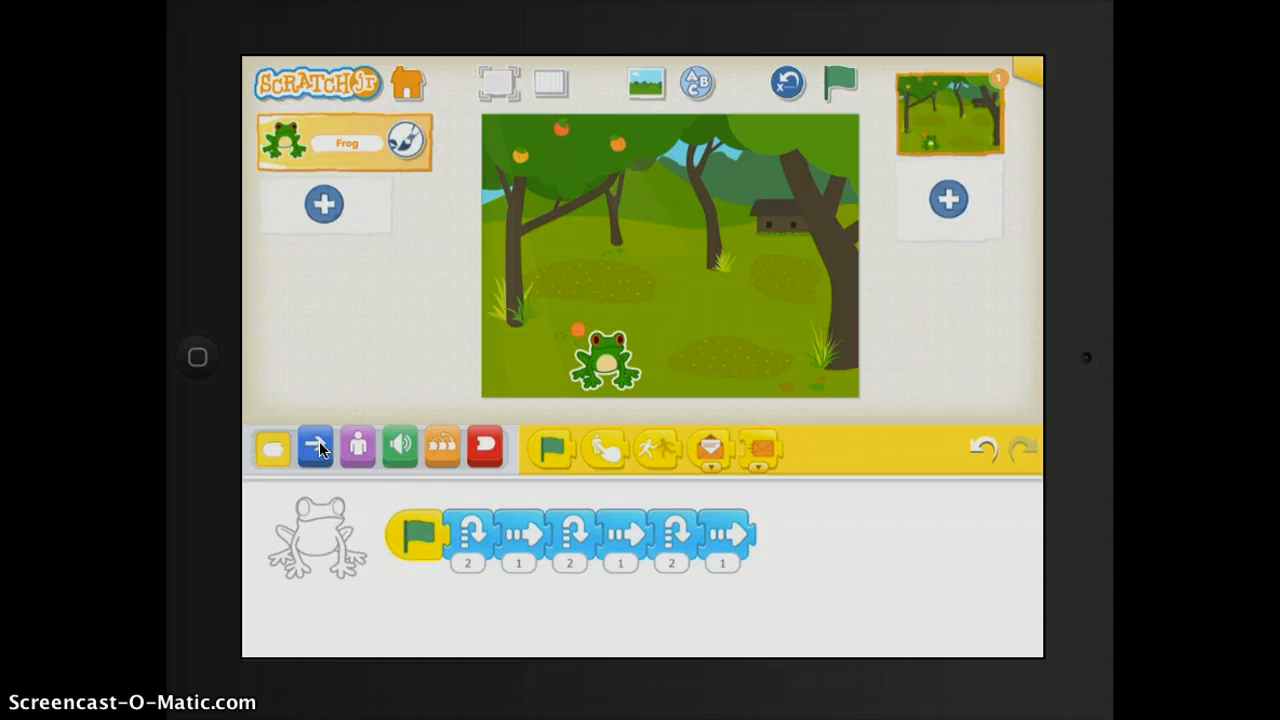
Add a fourth Hop 2 and Move Right 1 pair, then run and stop the frog's script.
click(314, 447)
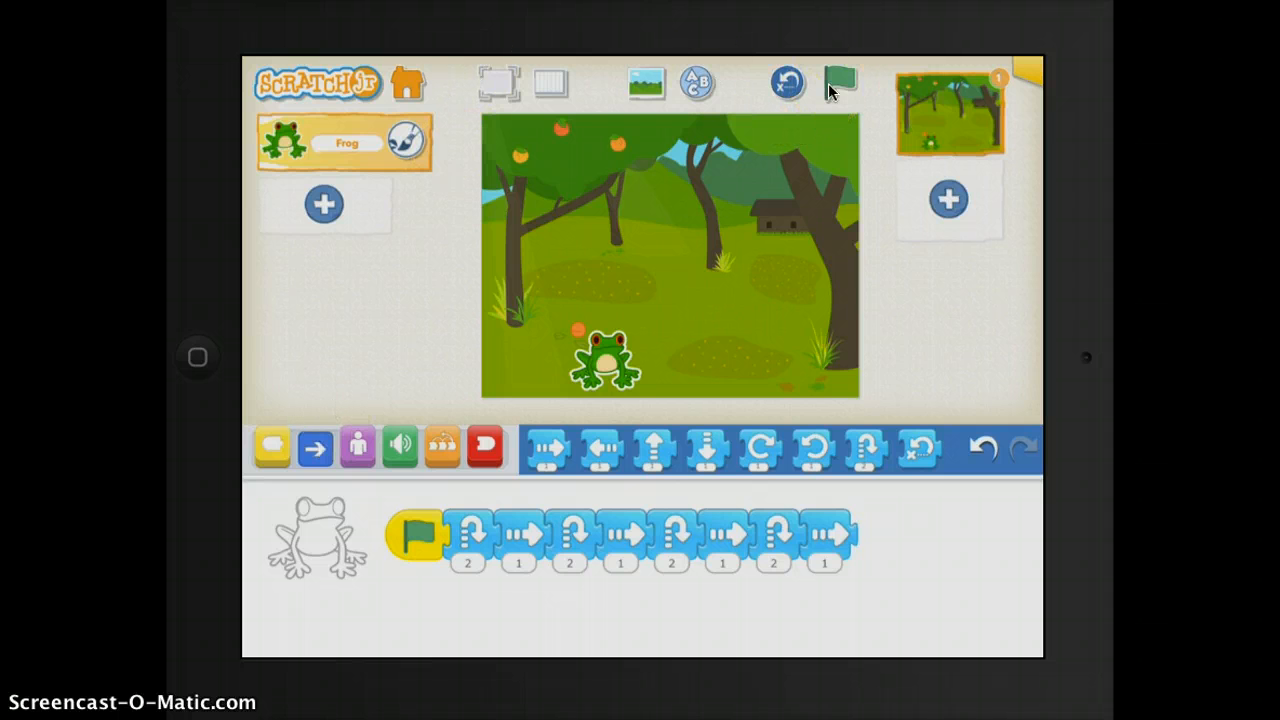
click(838, 83)
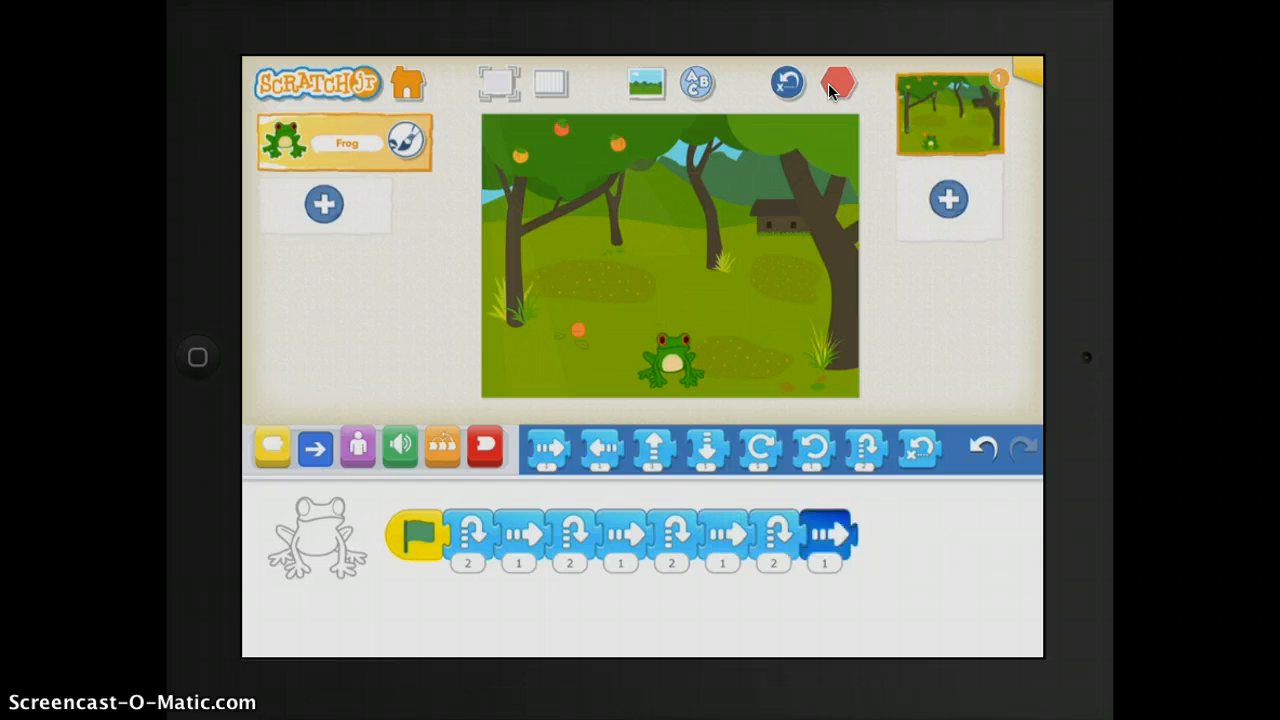
click(838, 83)
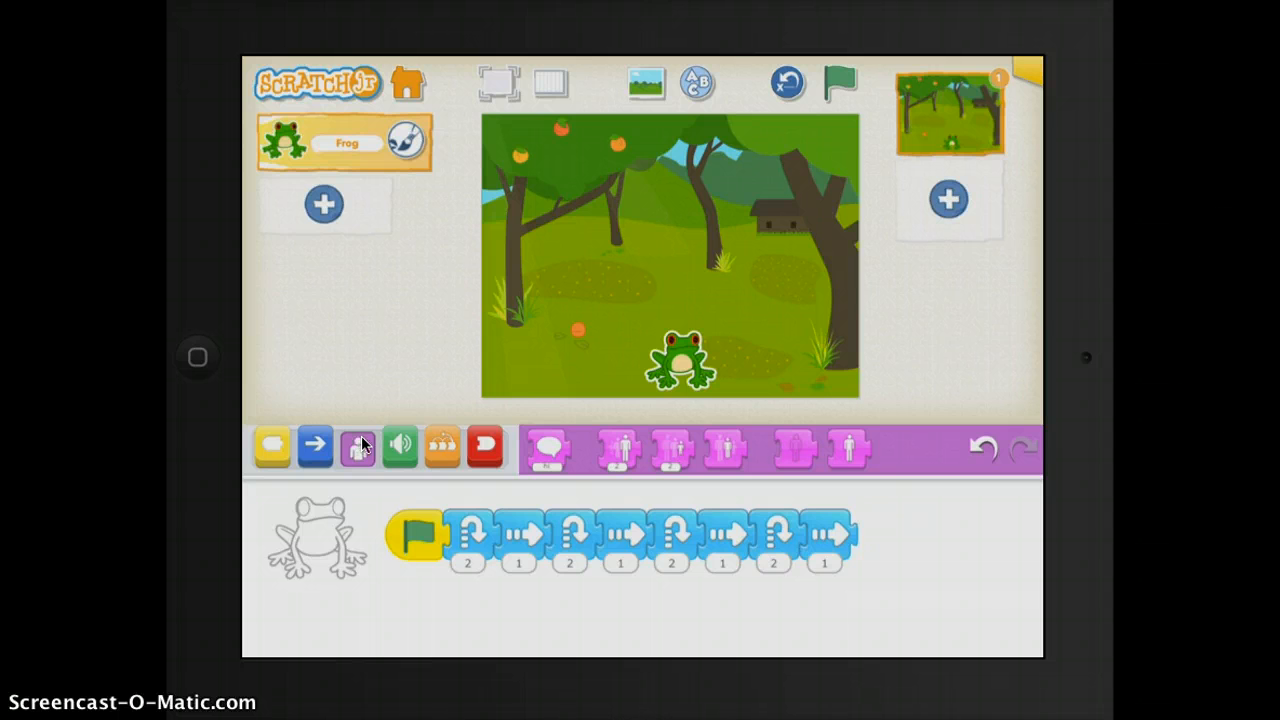
click(399, 447)
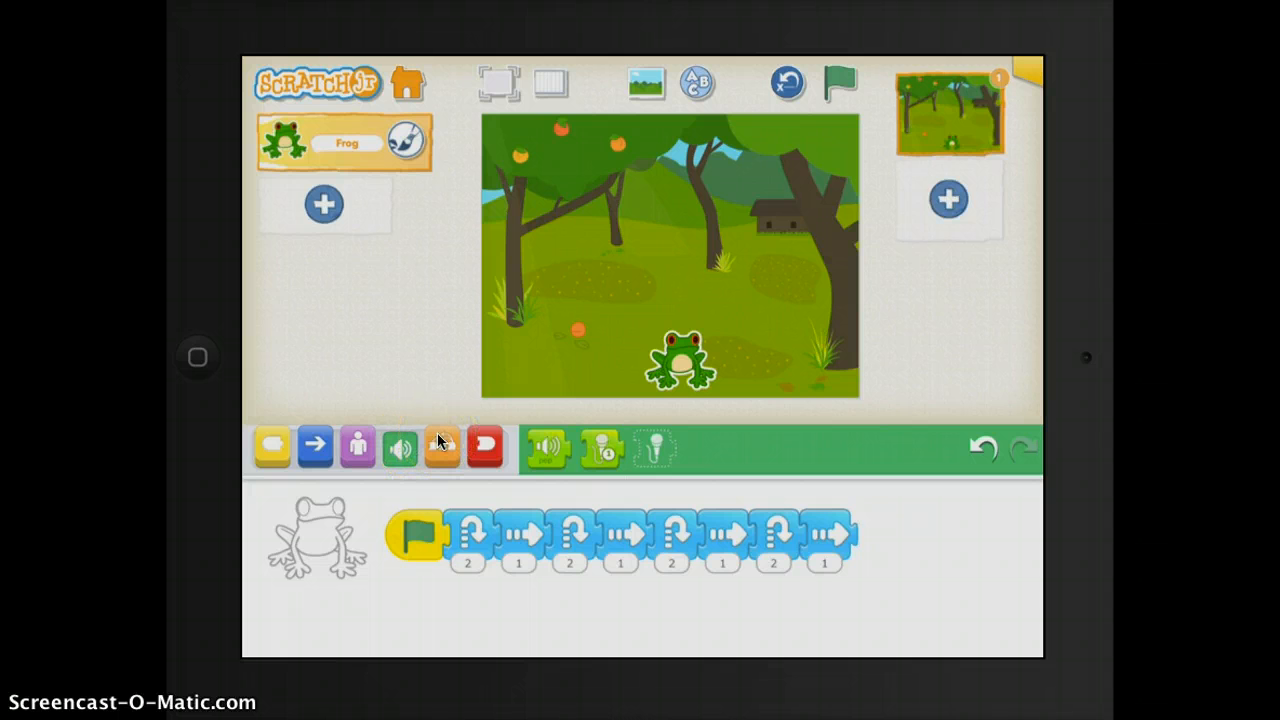
click(483, 446)
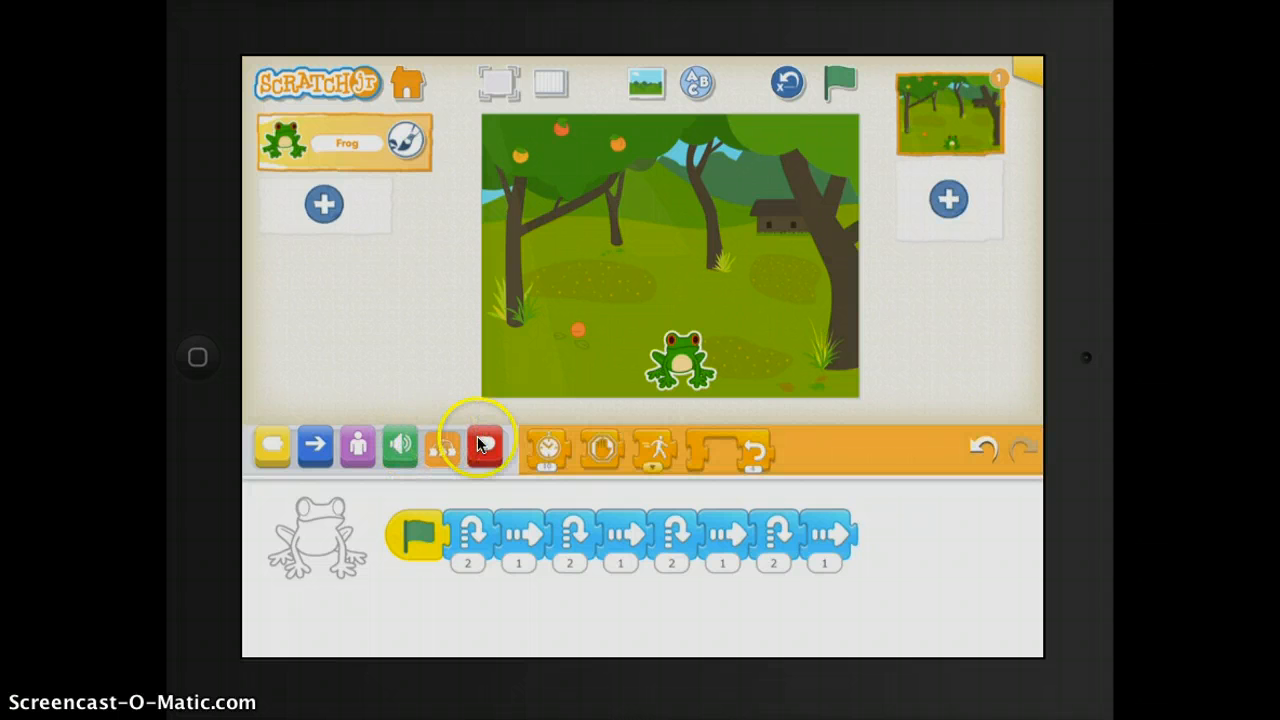
click(483, 447)
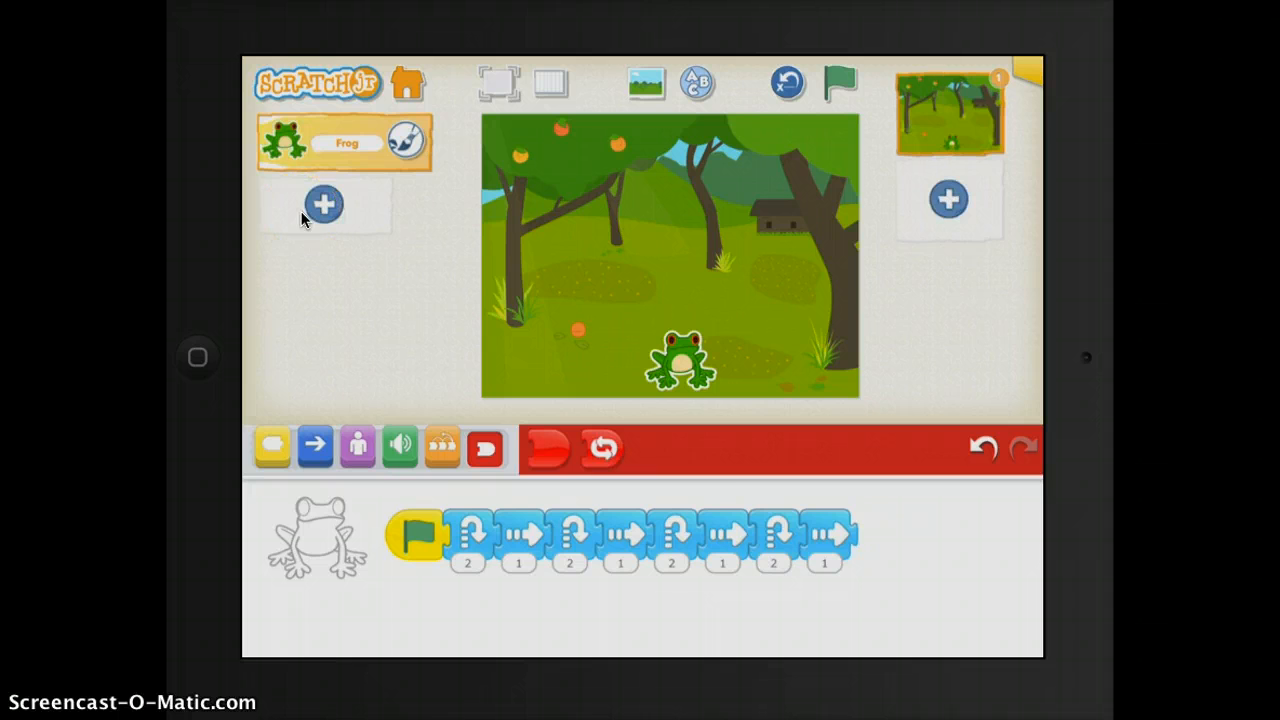
Add the Butterfly from the character library's animals to the orchard.
click(323, 204)
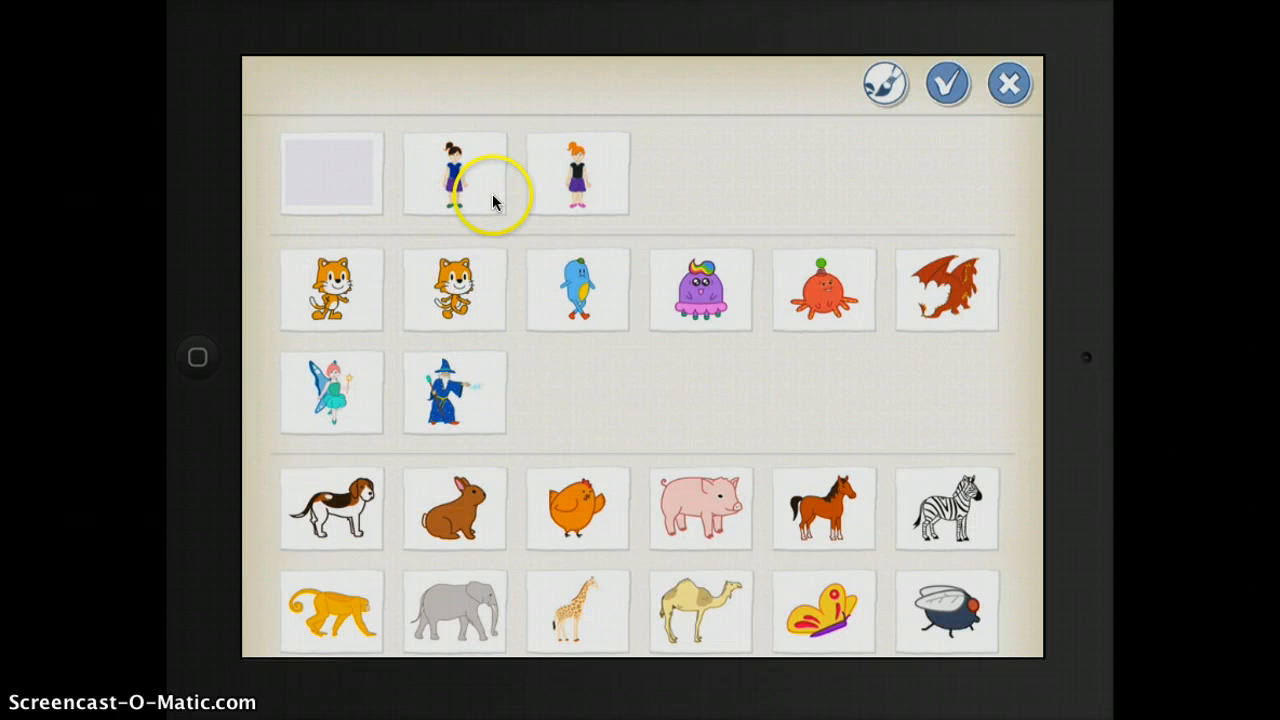
scroll(down, 3)
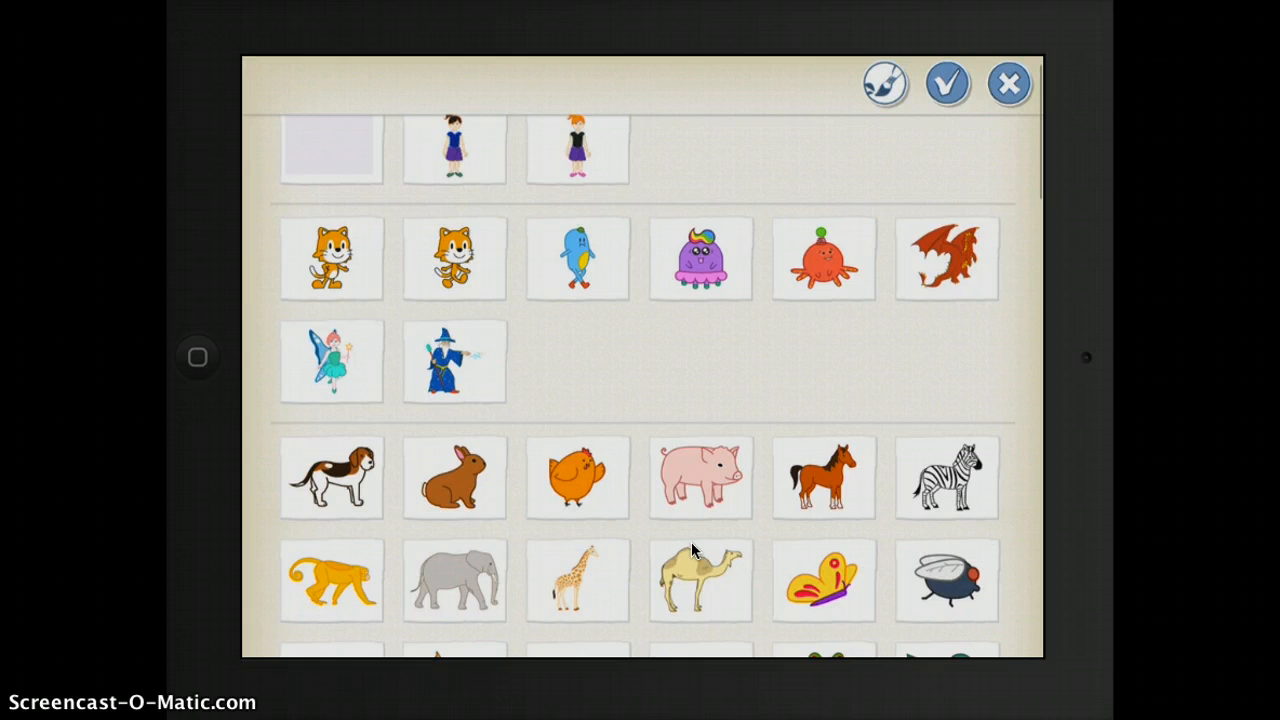
scroll(down, 3)
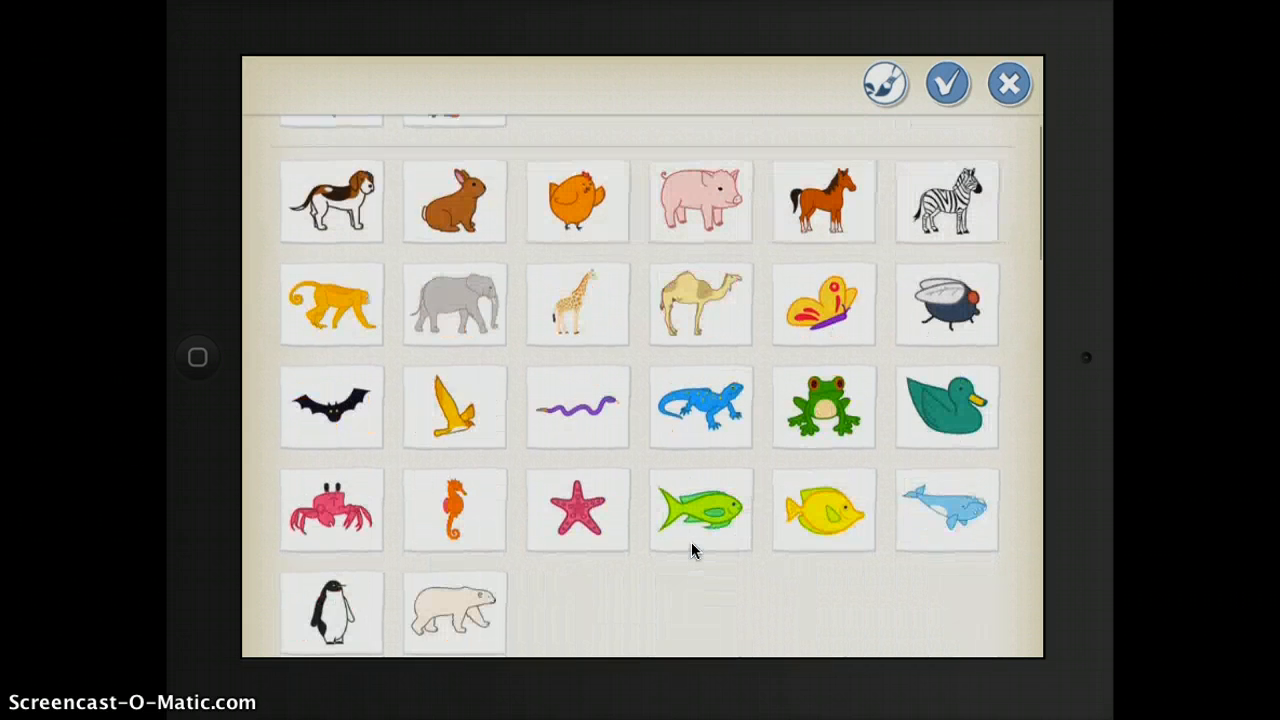
click(824, 303)
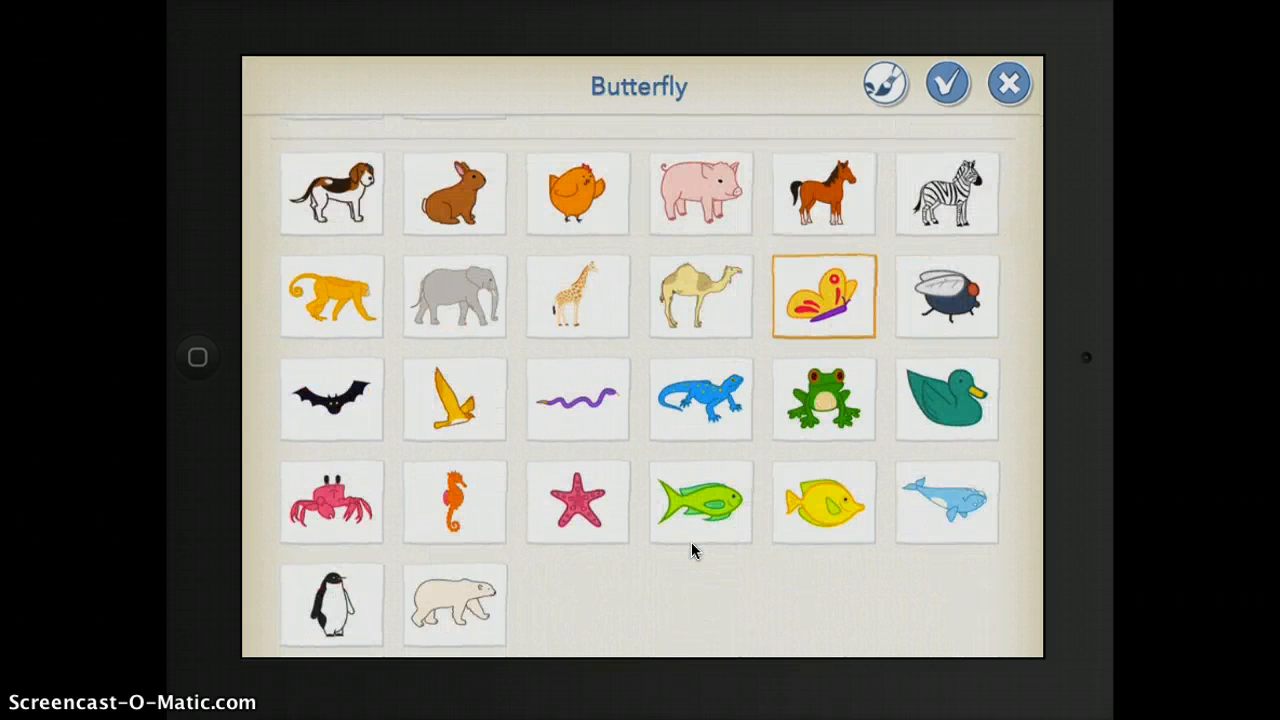
click(949, 84)
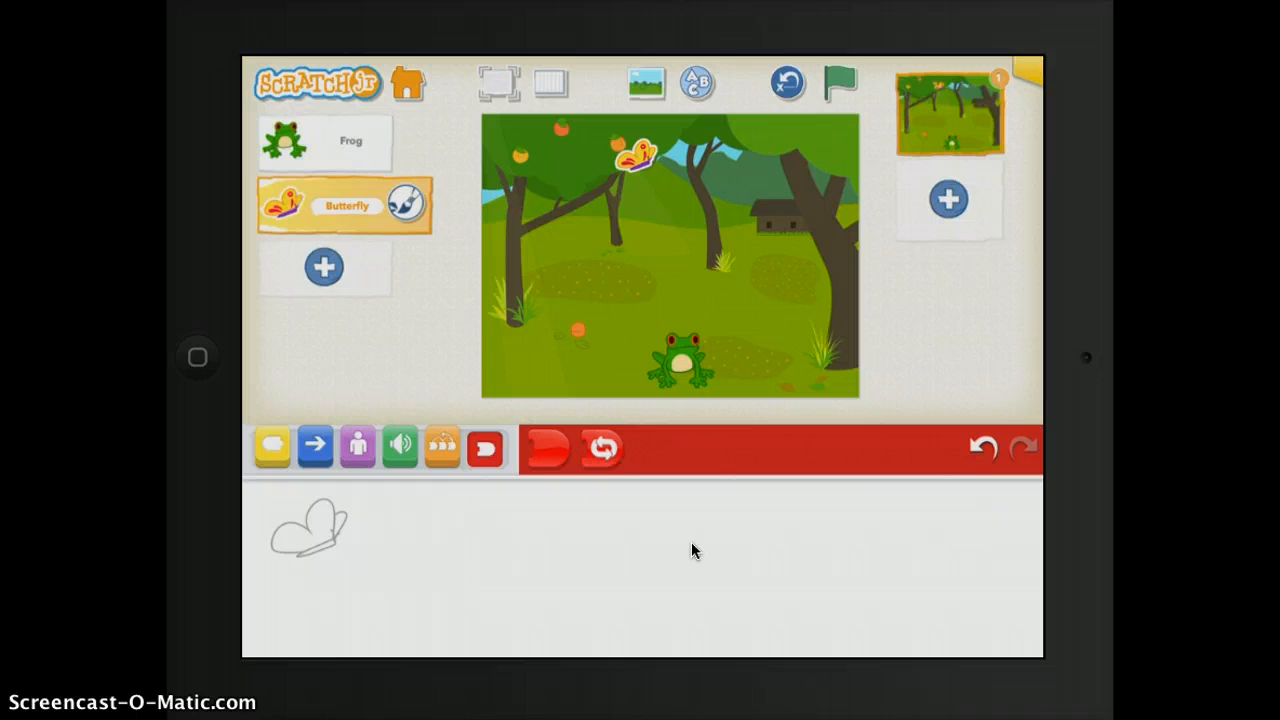
Repaint the butterfly's wings purple in the paint editor.
click(411, 201)
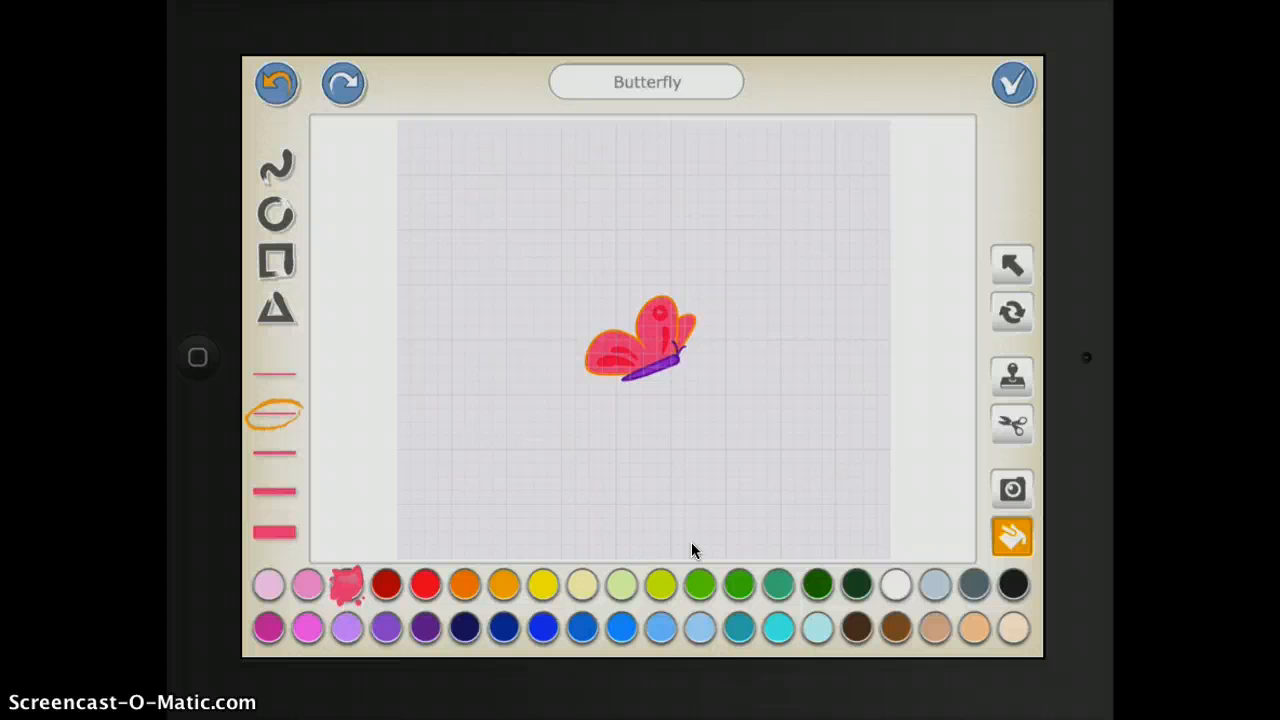
click(420, 627)
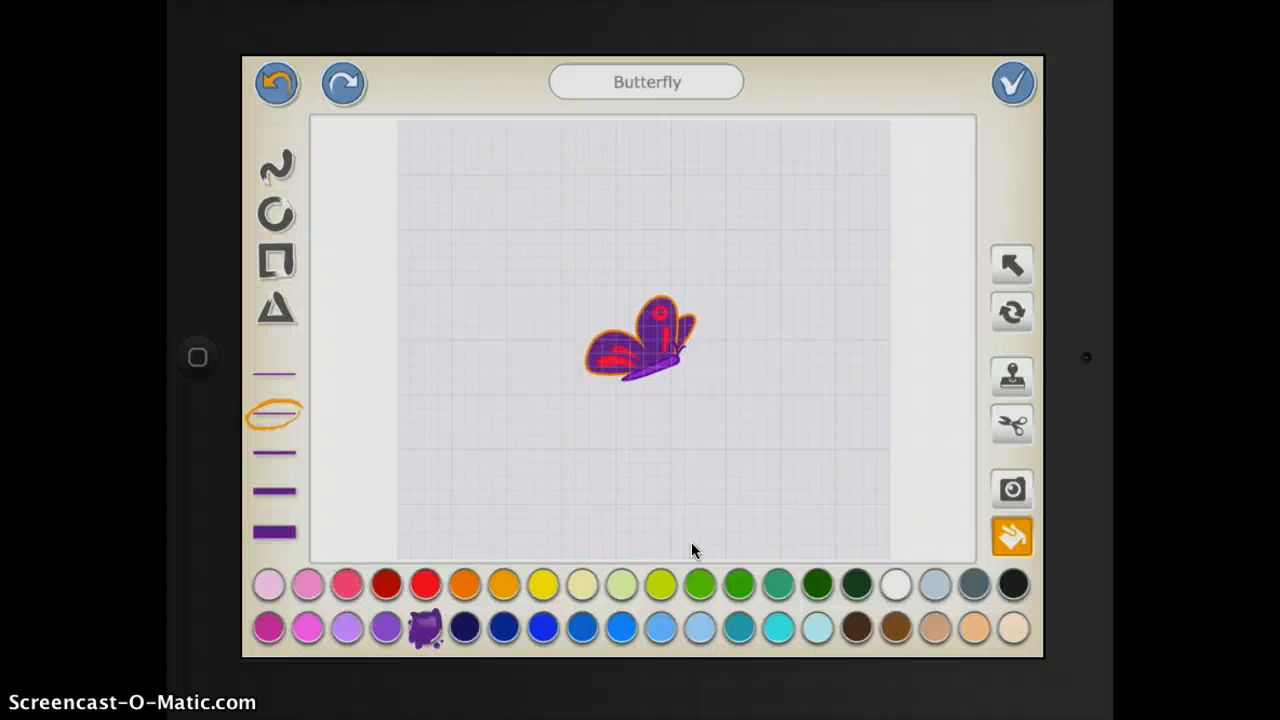
click(1016, 85)
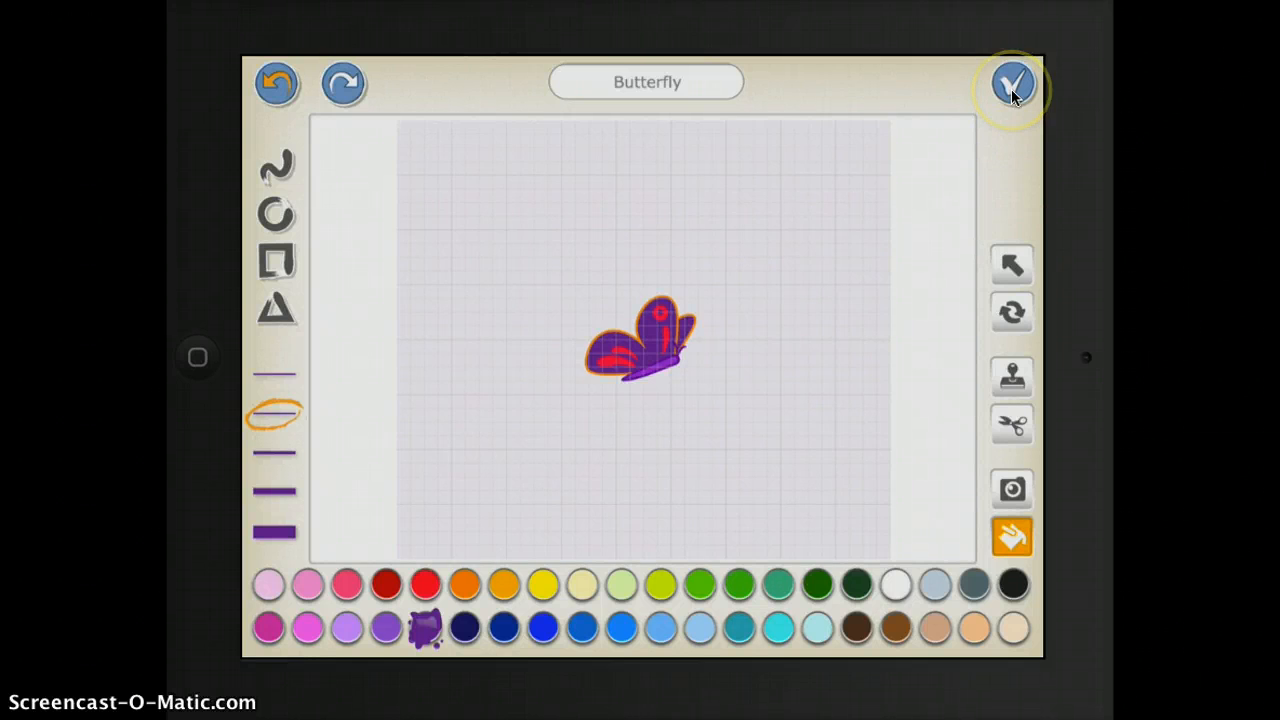
click(1019, 82)
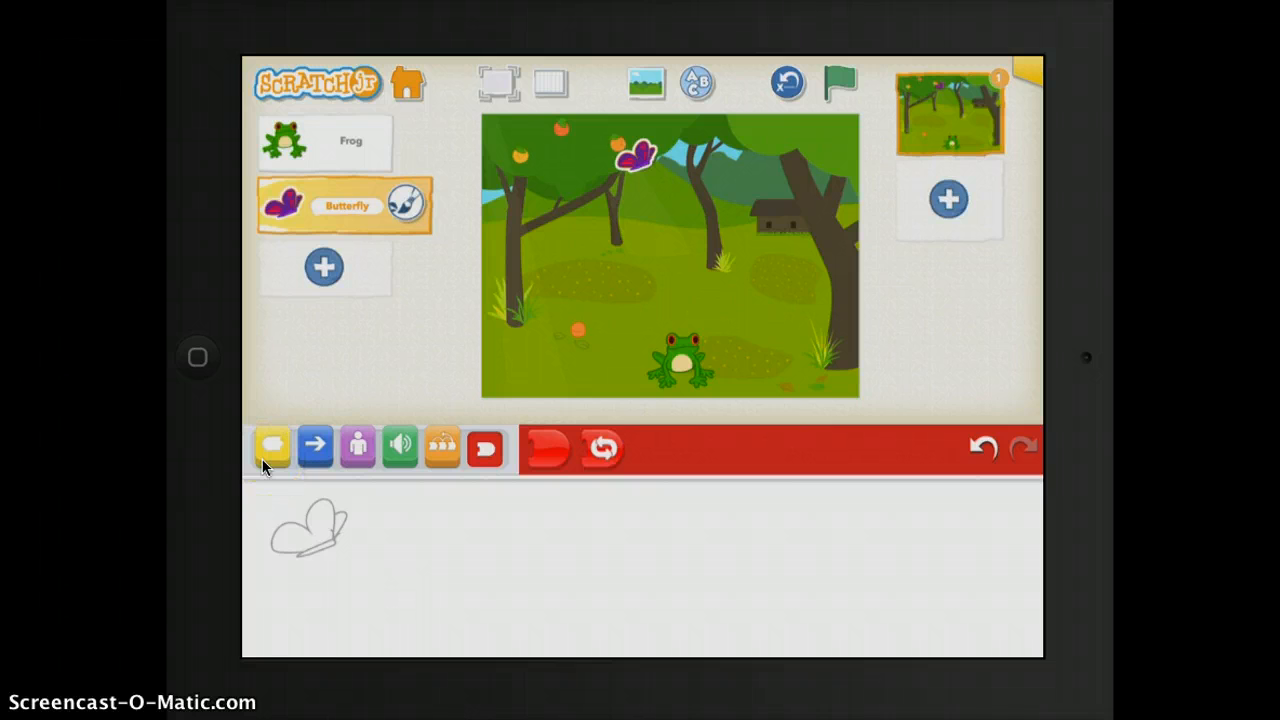
Build the butterfly's green-flag script: right 3, up 1, right 1, up 1.
click(272, 447)
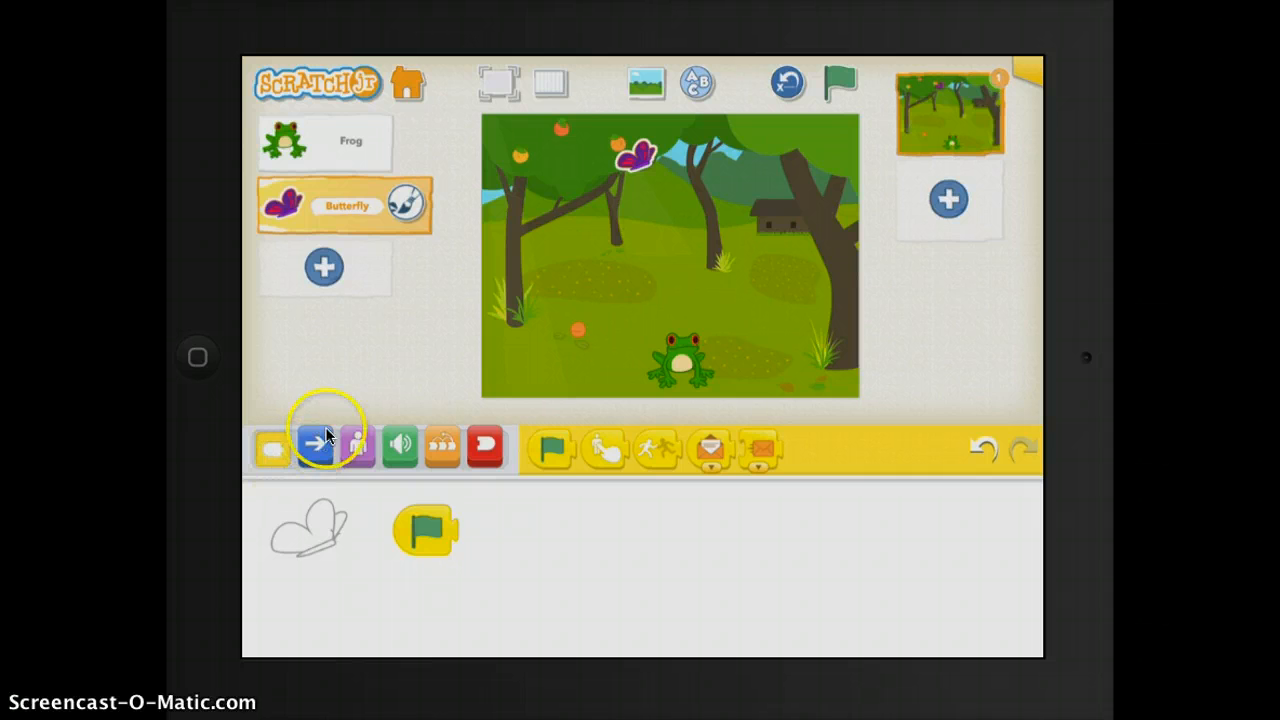
click(314, 446)
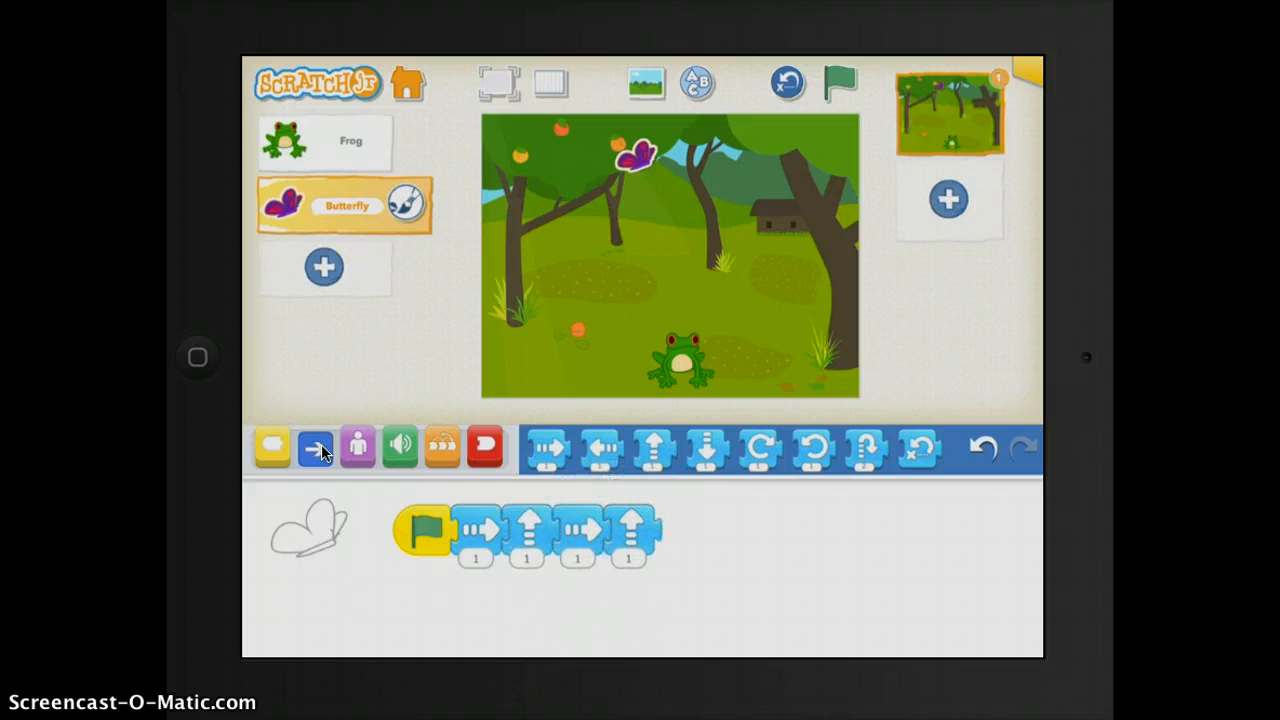
click(477, 556)
text(3)
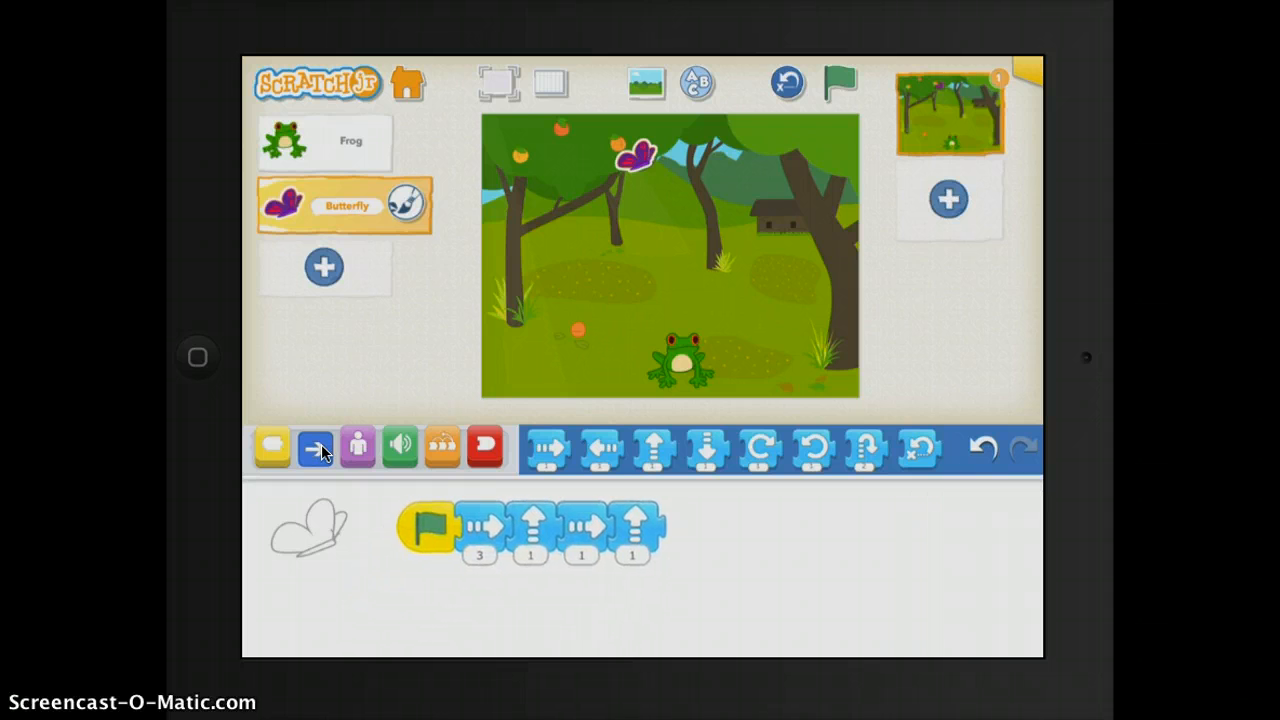
Replace the butterfly's detached green-flag start, then run the project.
drag(420, 525, 375, 490)
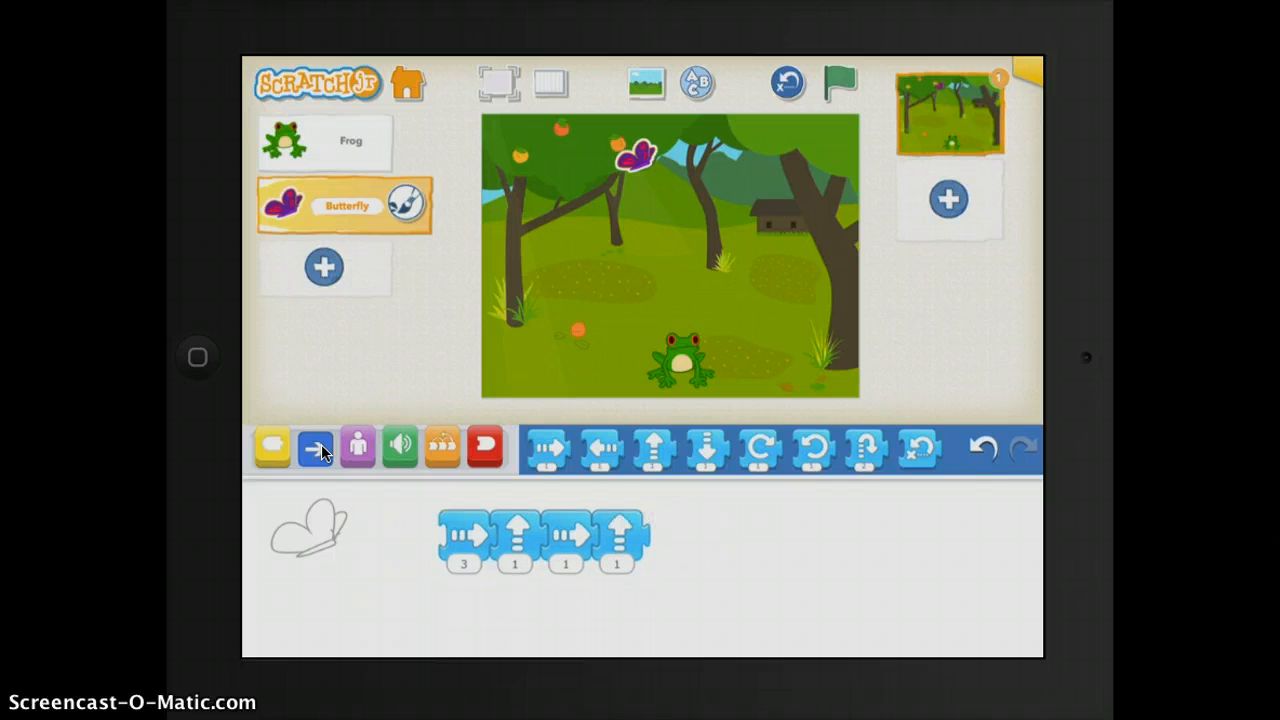
click(841, 82)
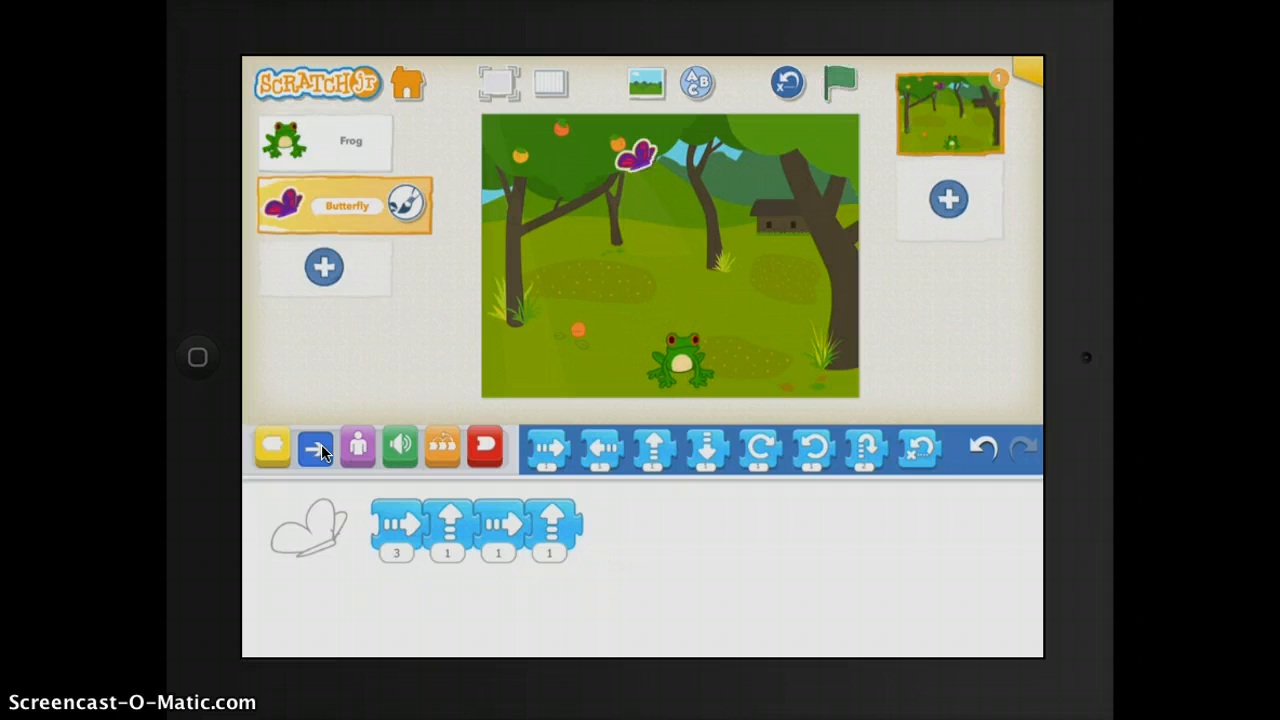
click(271, 447)
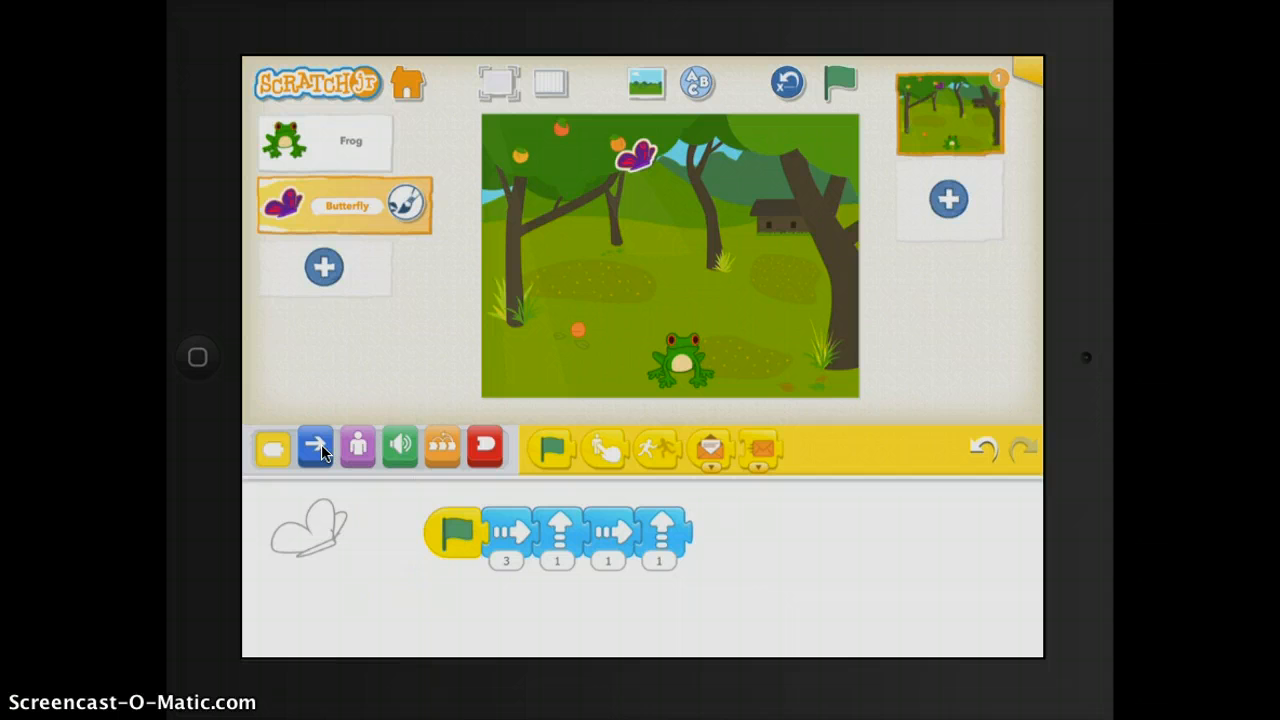
click(839, 84)
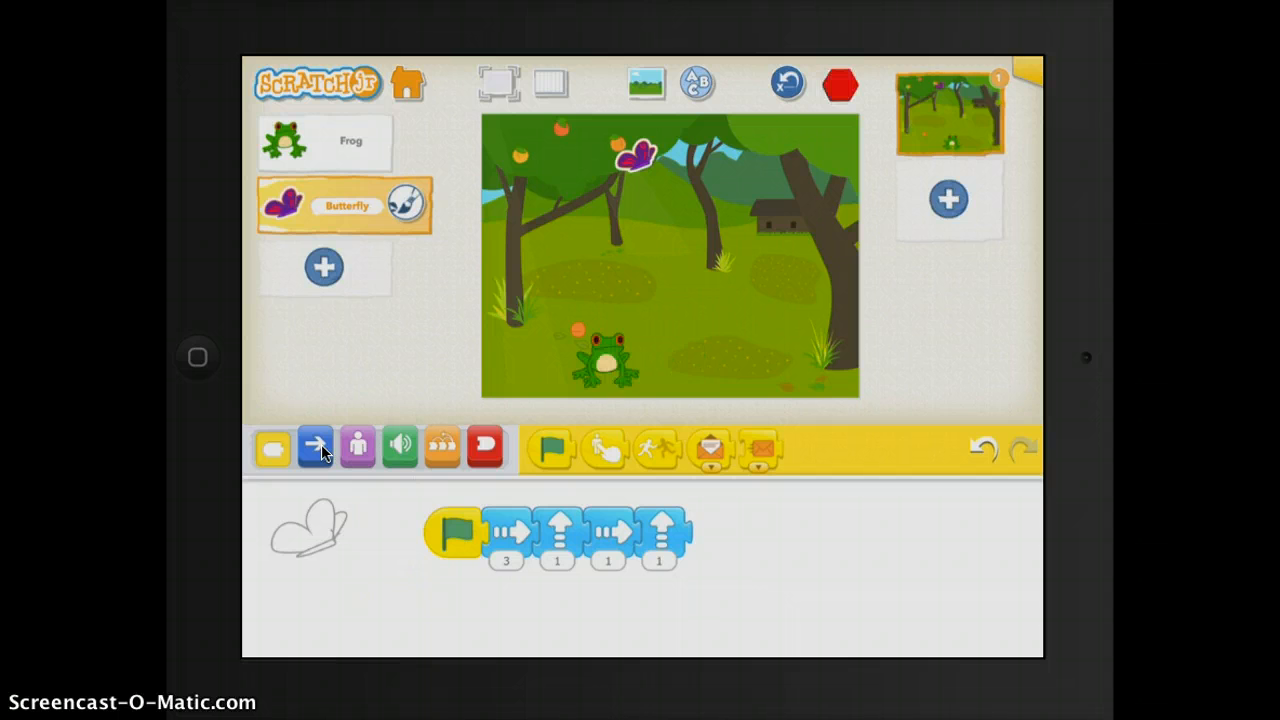